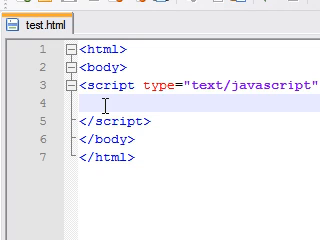
type("var")
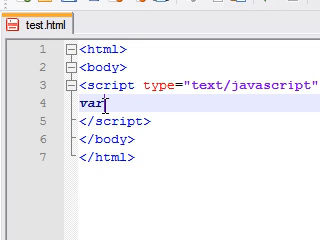
type("word")
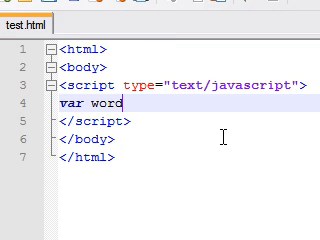
type("=\"")
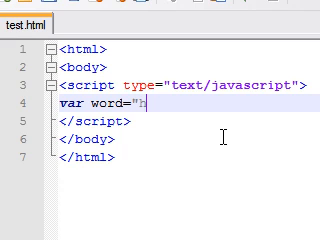
type("hello bob")
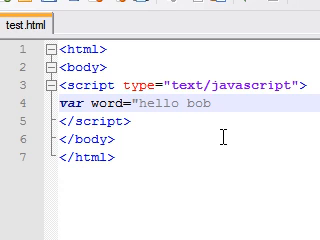
type("\";")
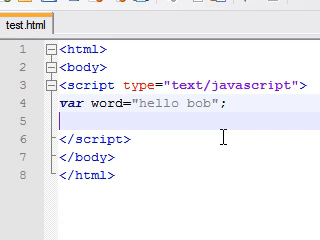
type("document")
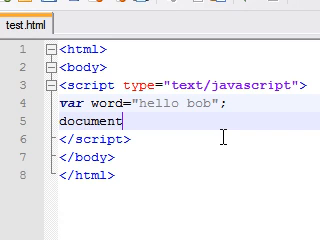
type(".write")
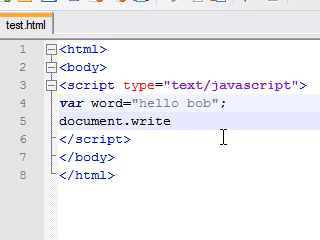
type("(")
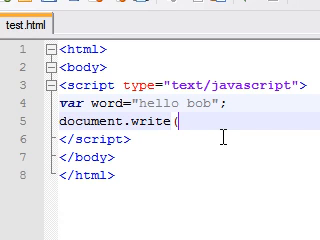
type("word")
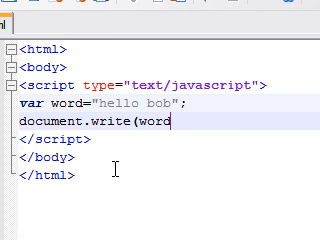
type(".length")
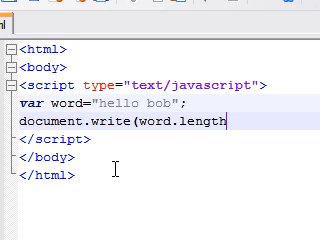
type(");")
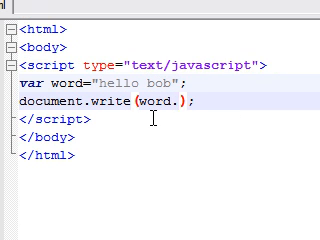
type("toUpper")
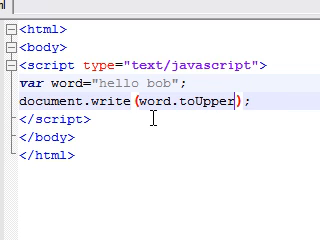
type("Case()")
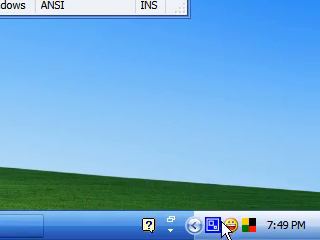
mouse_move(244, 222)
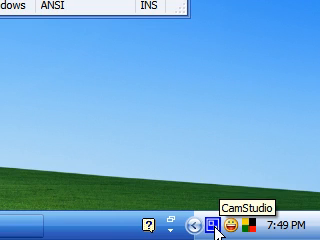